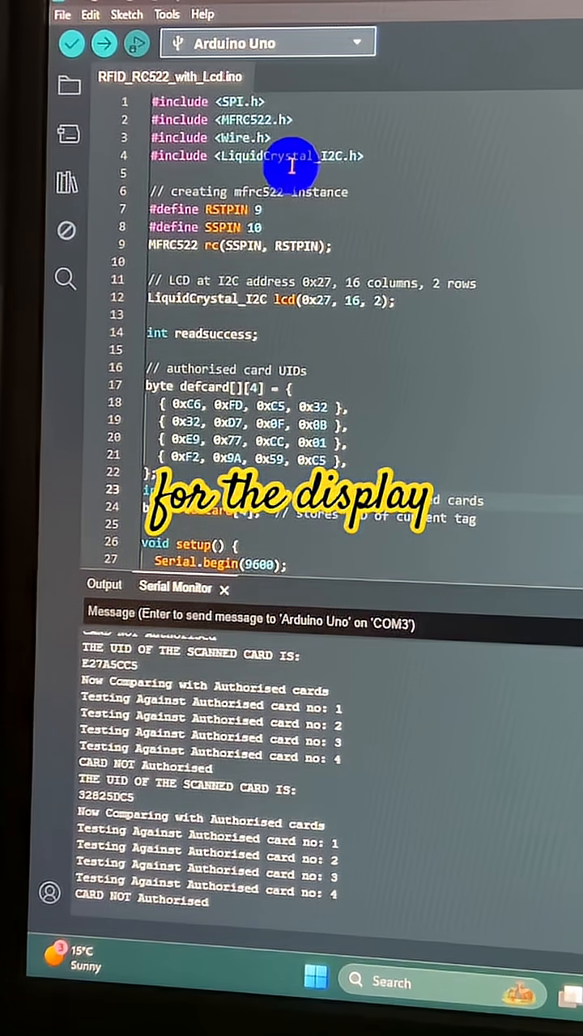
mouse_move(300, 227)
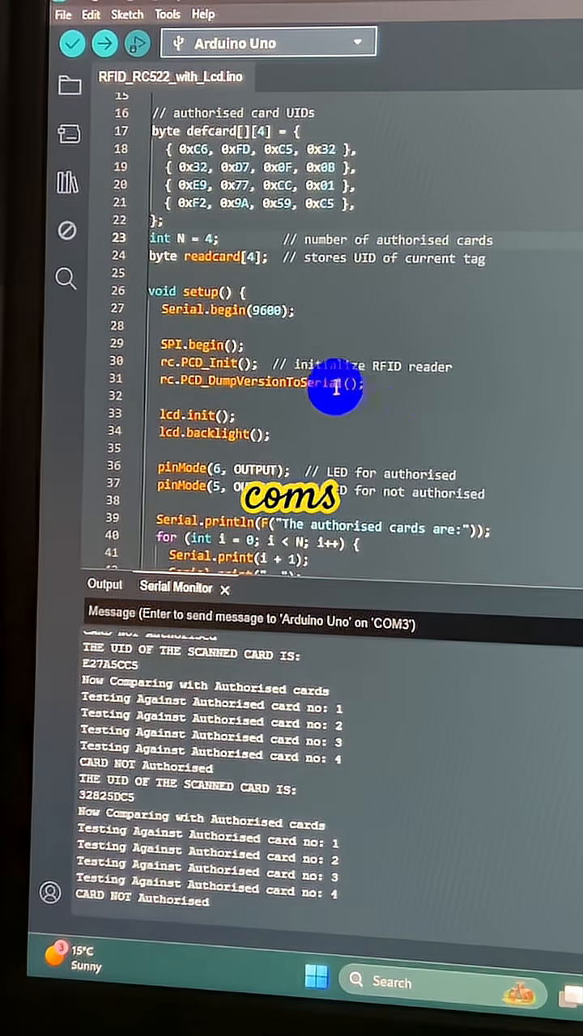
scroll("down", 3)
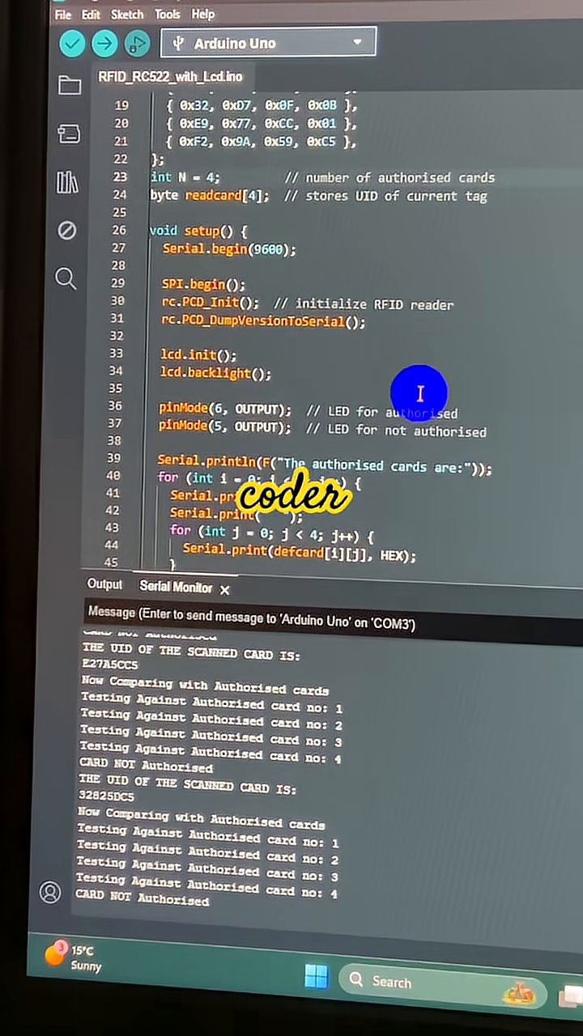
scroll("down", 3)
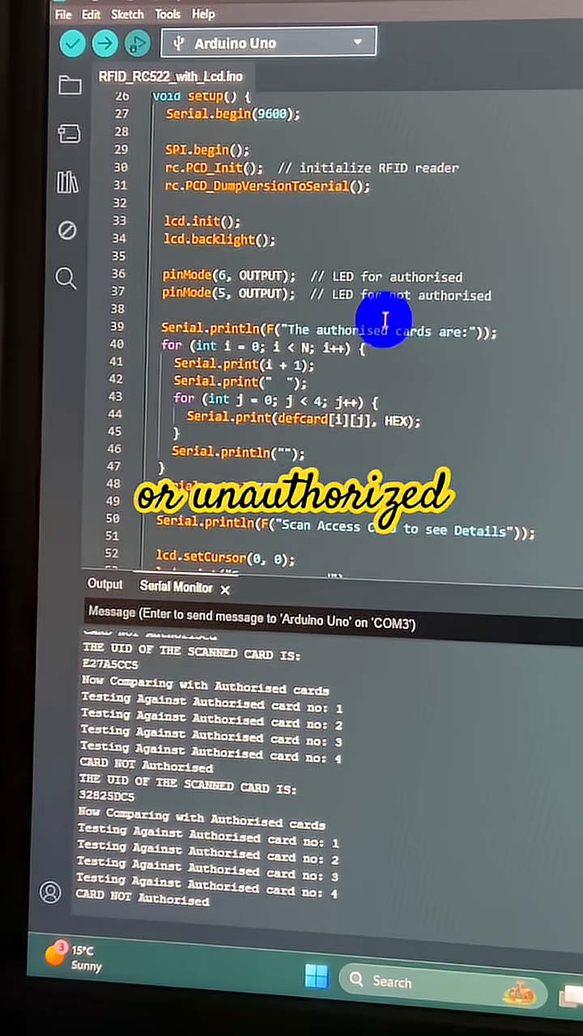
scroll("down", 3)
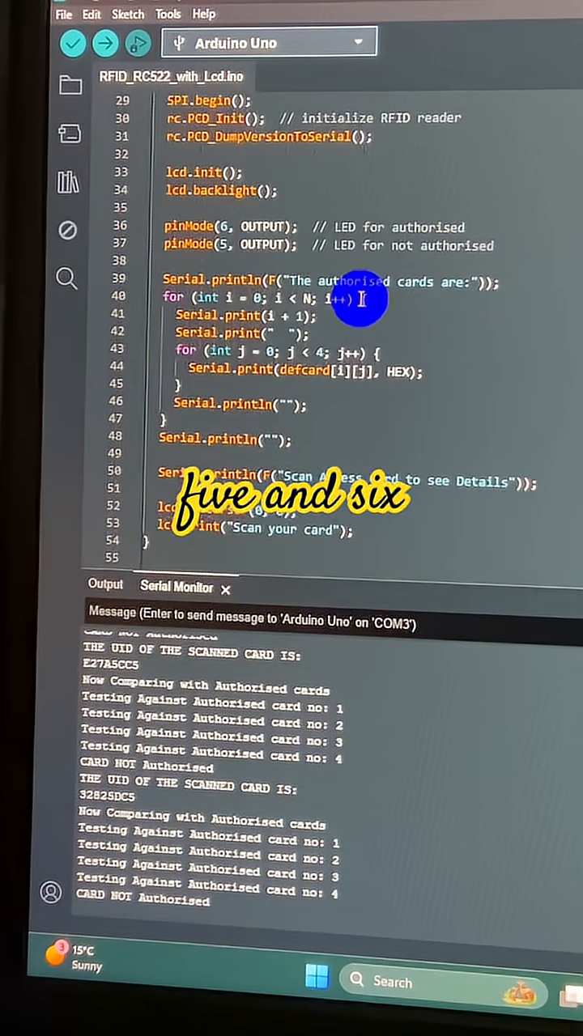
scroll("down", 3)
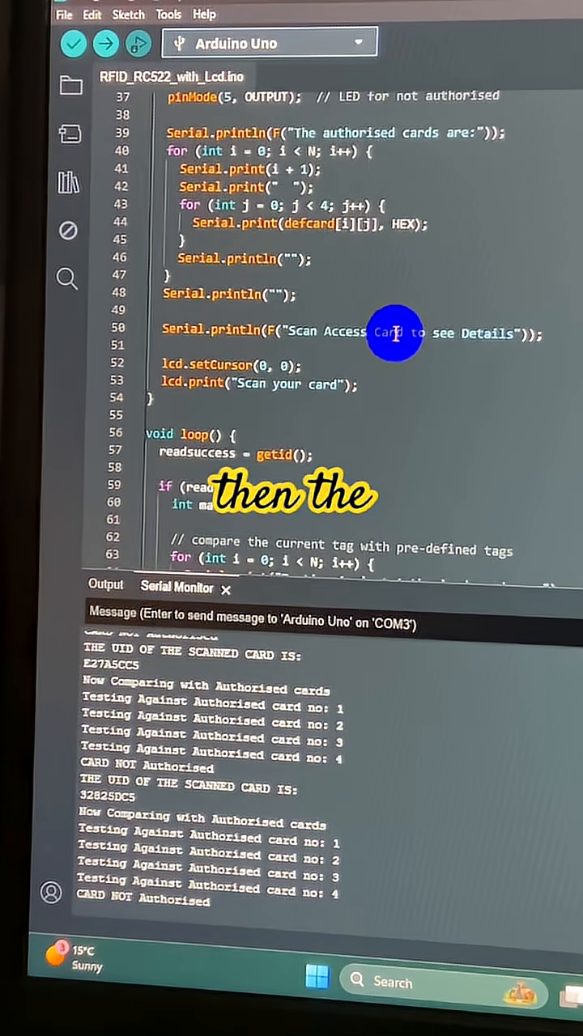
scroll("down", 3)
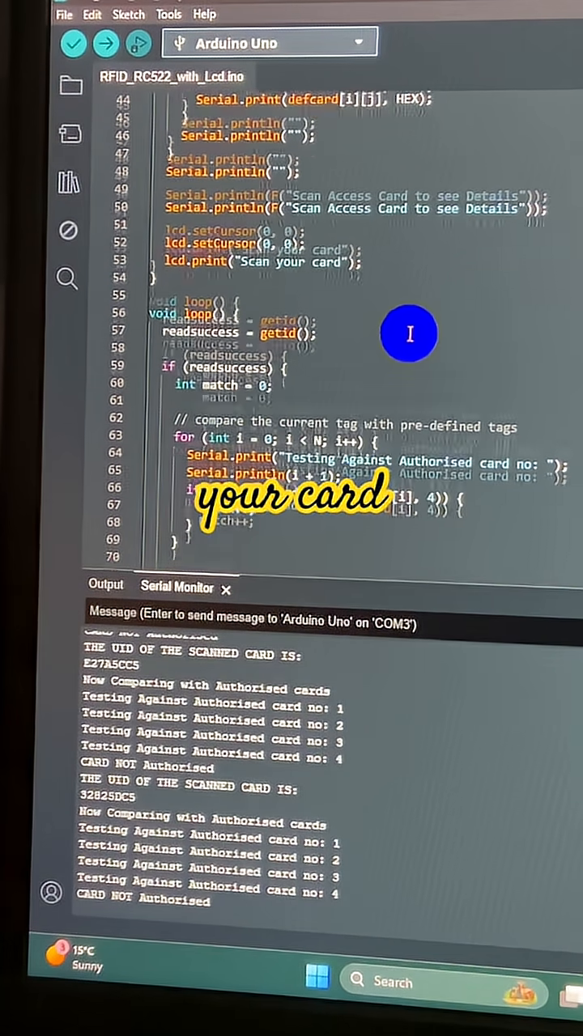
scroll("down", 3)
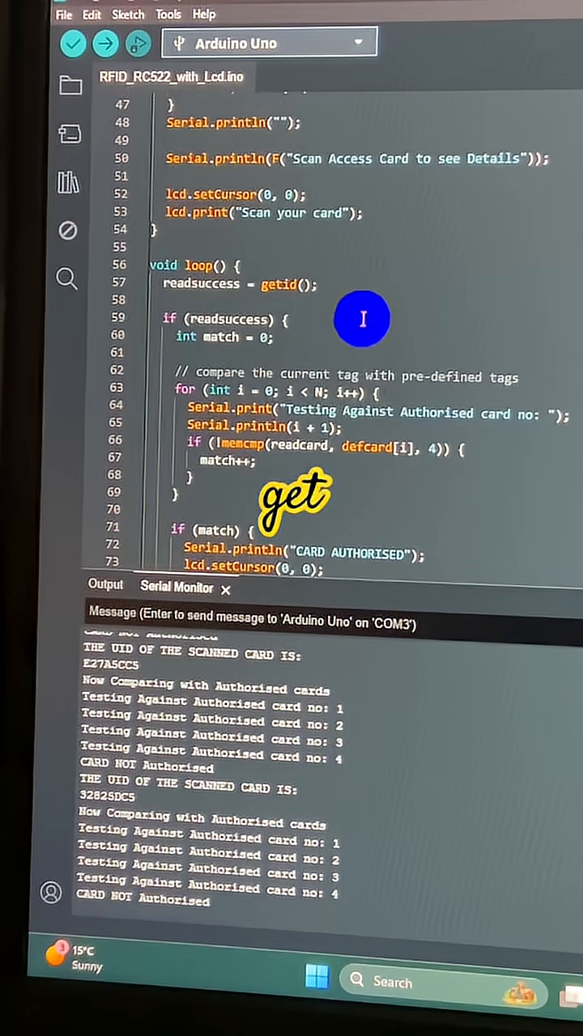
scroll("down", 3)
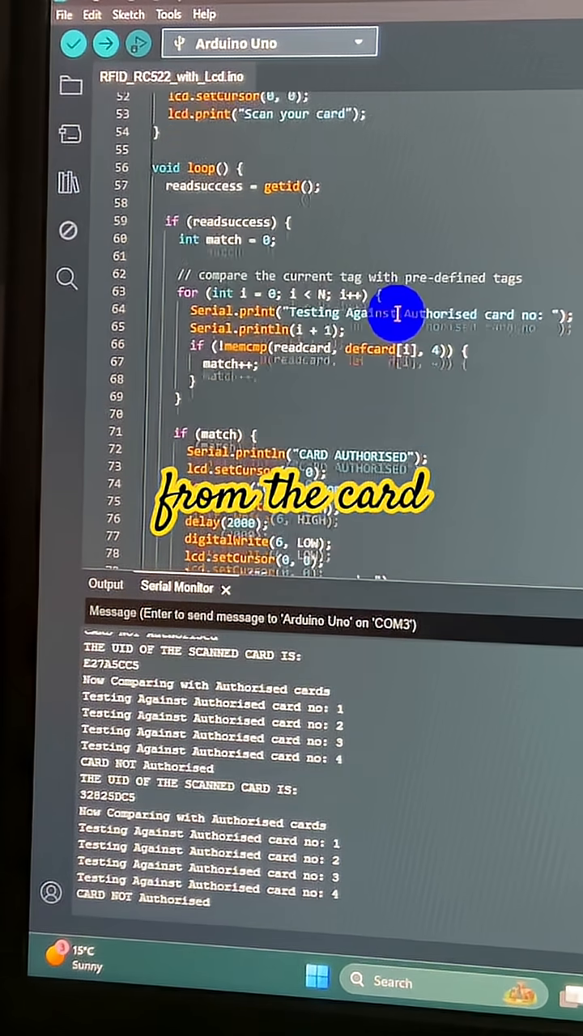
scroll("down", 3)
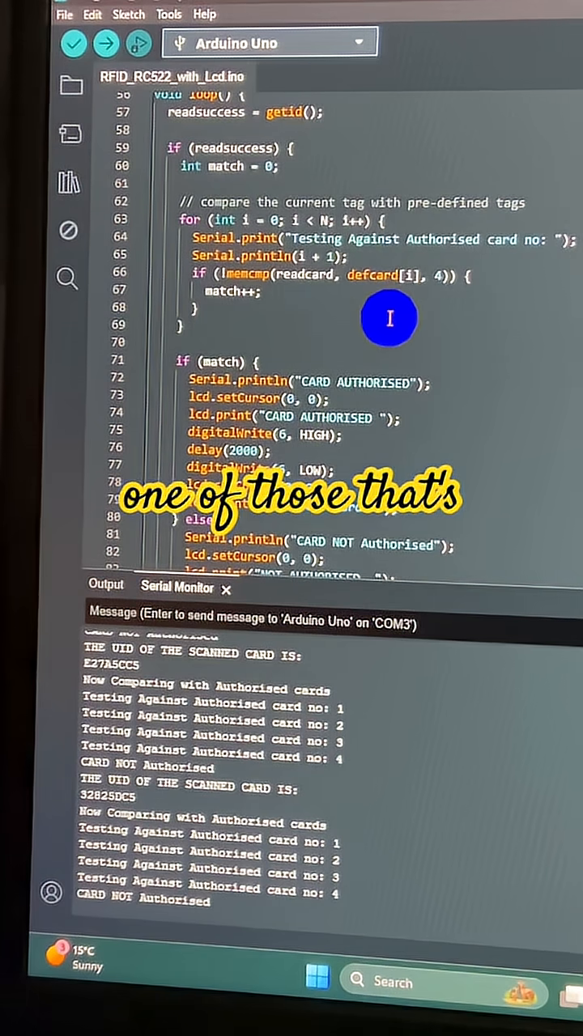
scroll("down", 3)
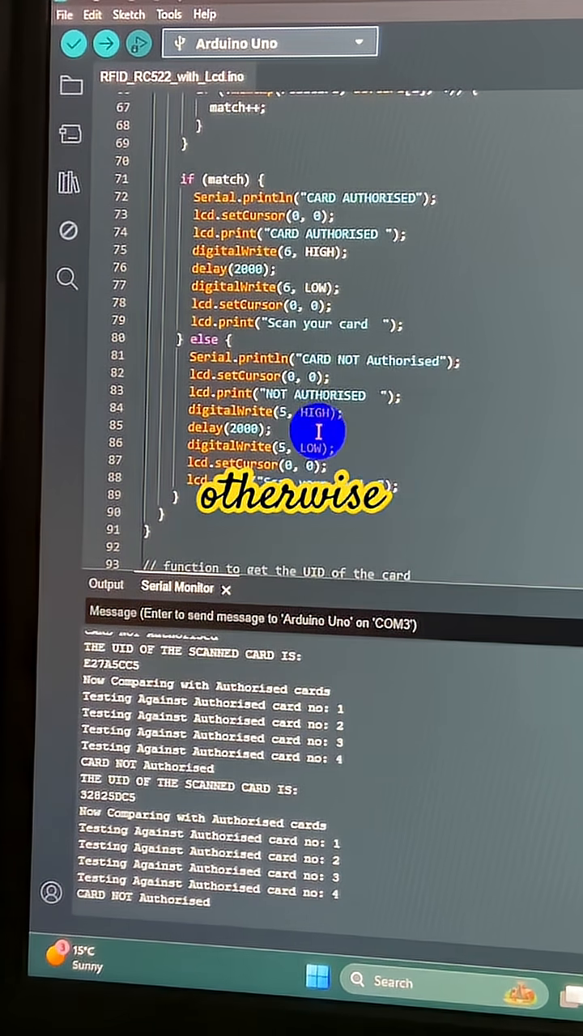
scroll("down", 3)
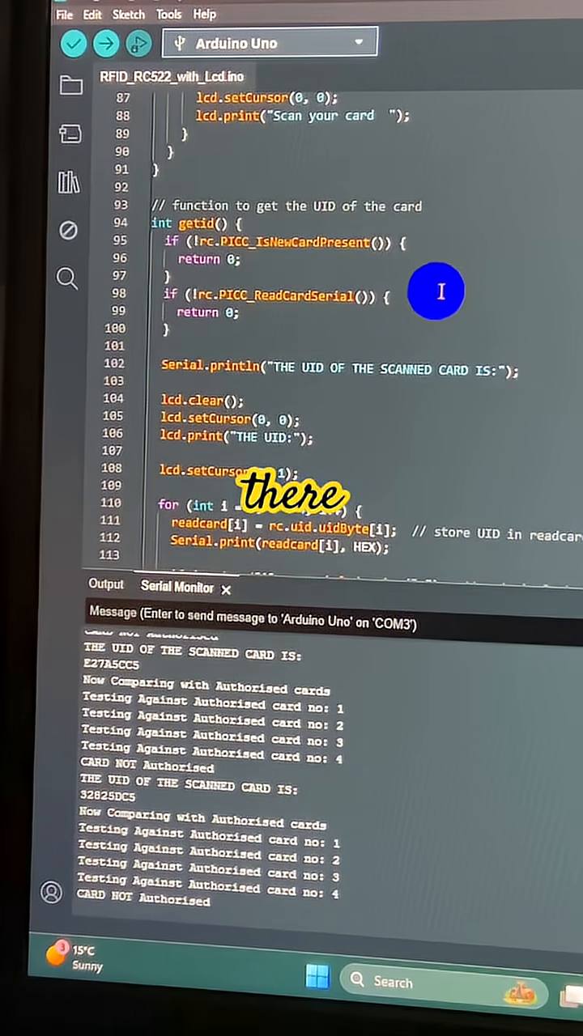
scroll("down", 3)
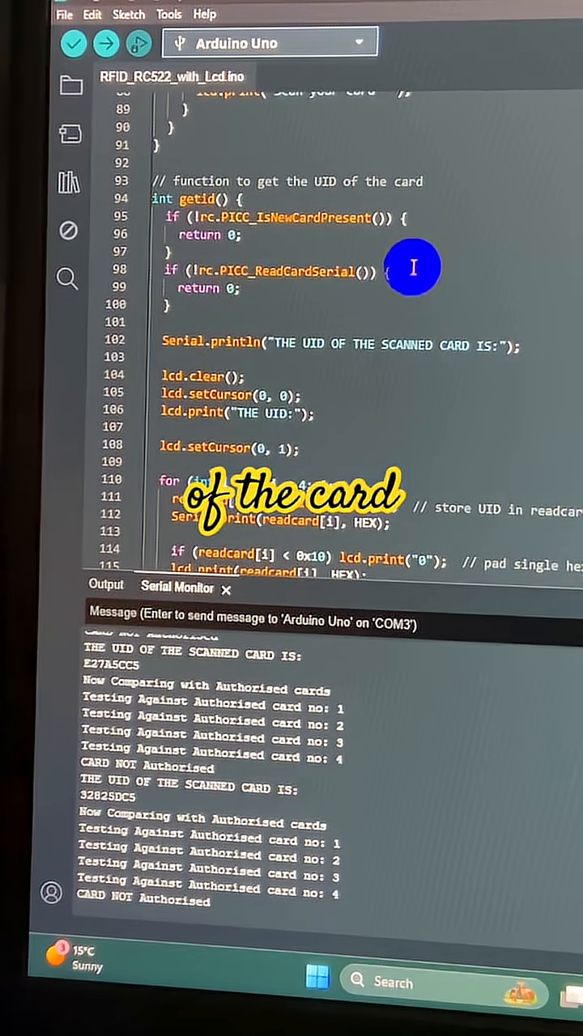